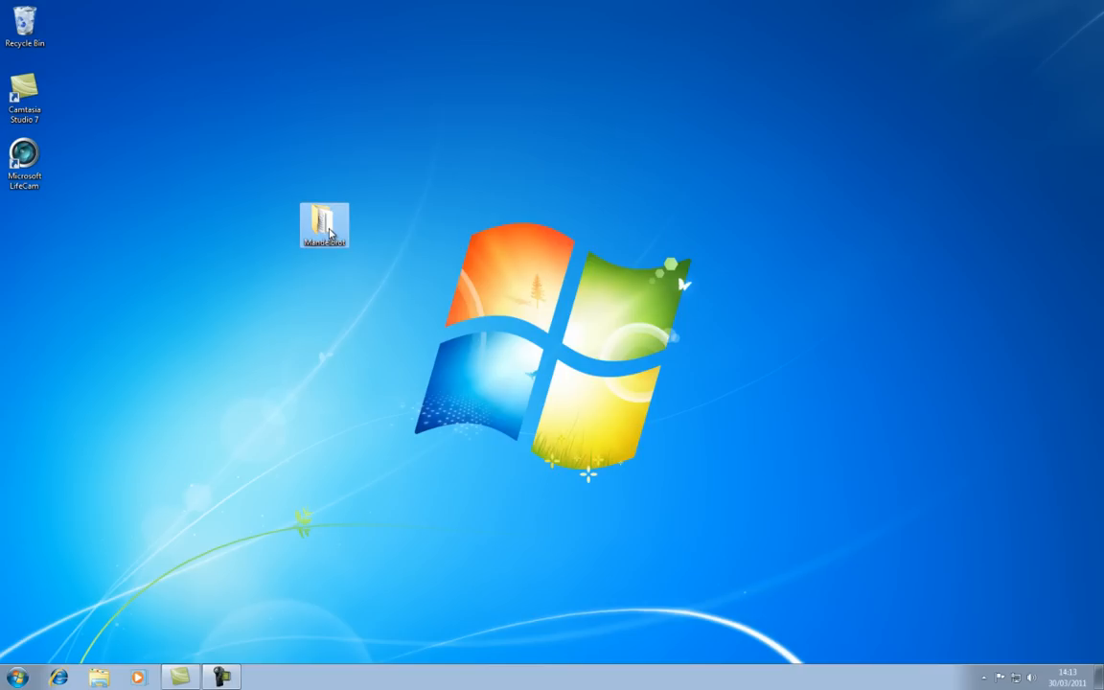
Open the Mandelbrot desktop folder and launch the Mandelbrot application from it
{"action": "double_click", "coordinate": [324, 223]}
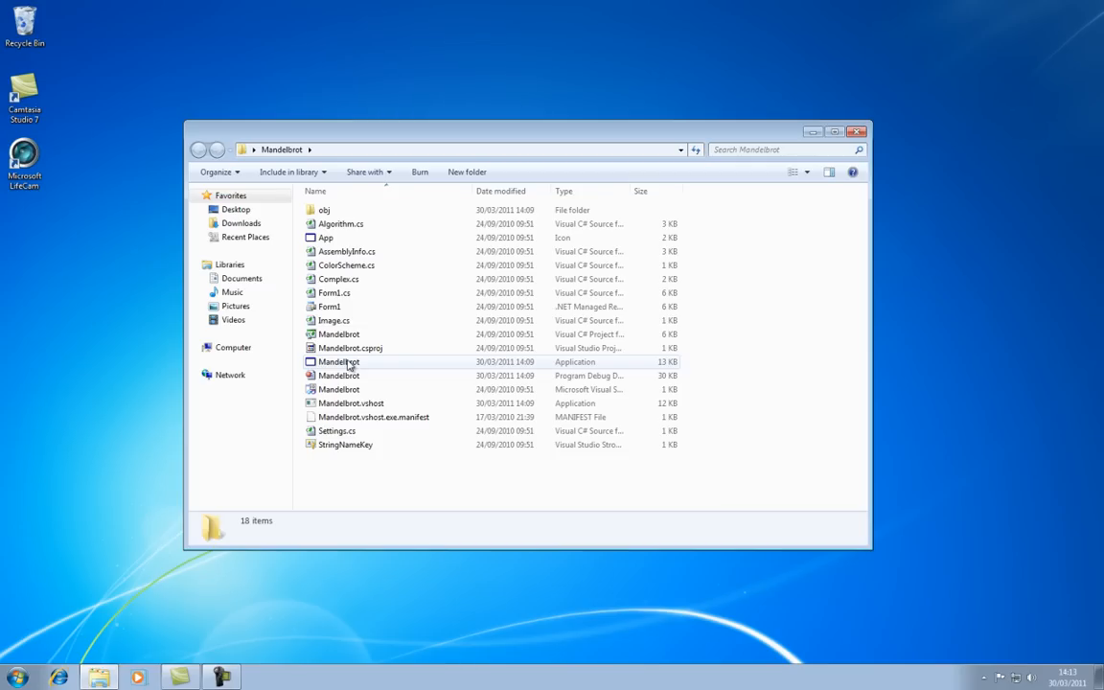
{"action": "double_click", "coordinate": [339, 362]}
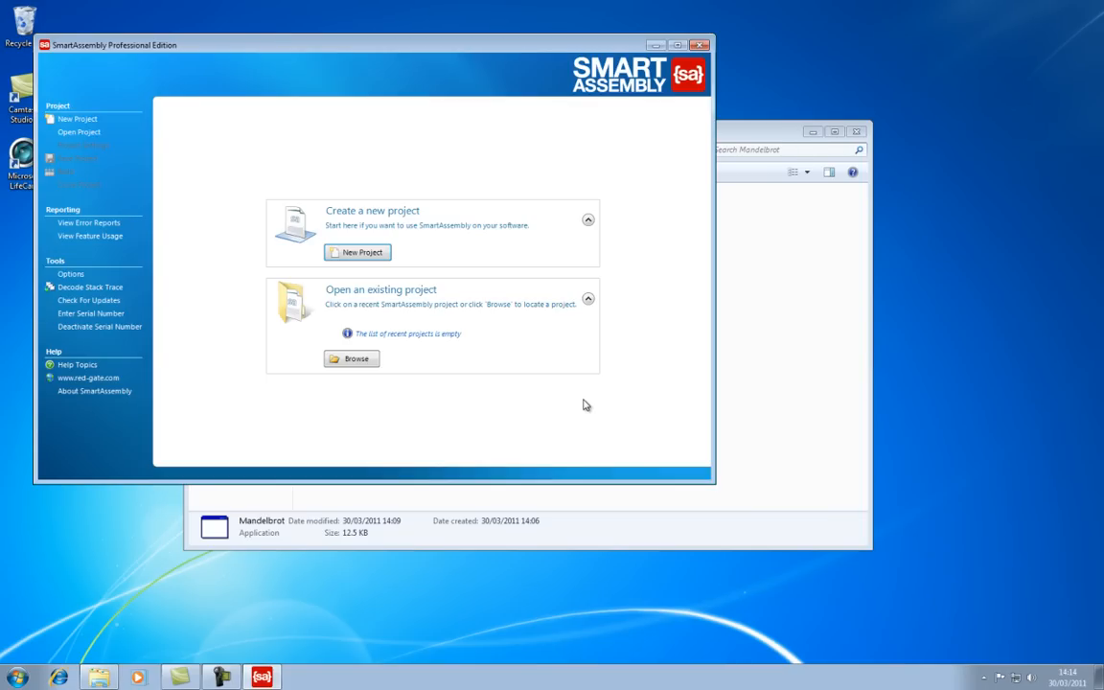
Create a new project with Mandelbrot as the main assembly, opening the output-save dialog on Desktop
{"action": "left_click", "coordinate": [363, 252]}
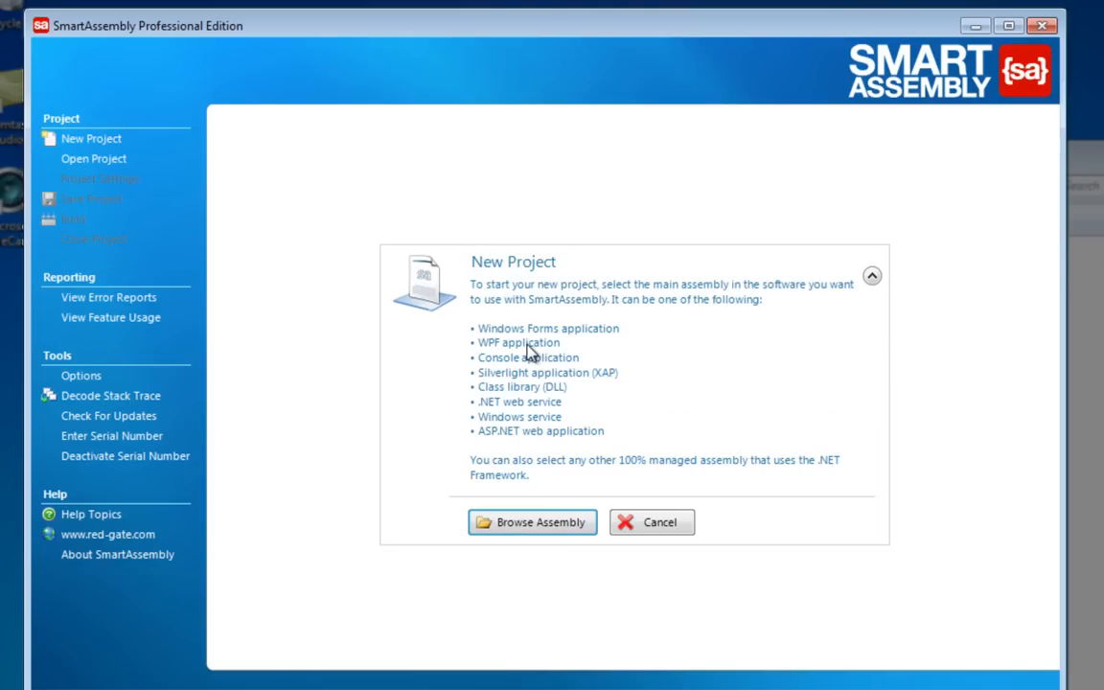
{"action": "left_click", "coordinate": [531, 521]}
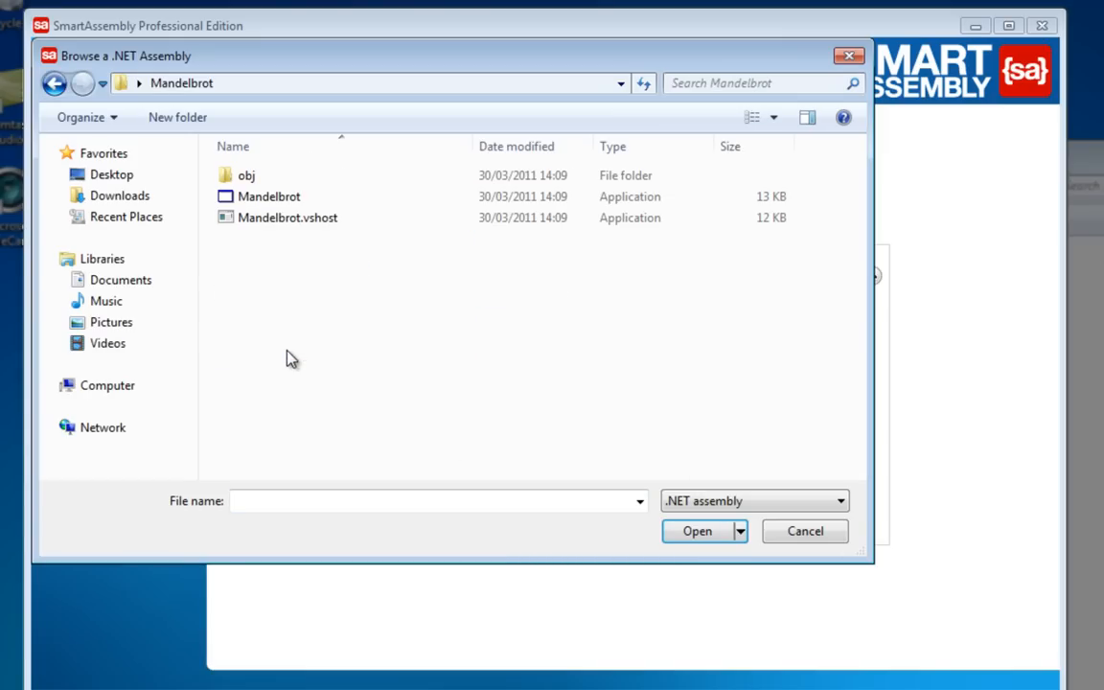
{"action": "left_click", "coordinate": [269, 197]}
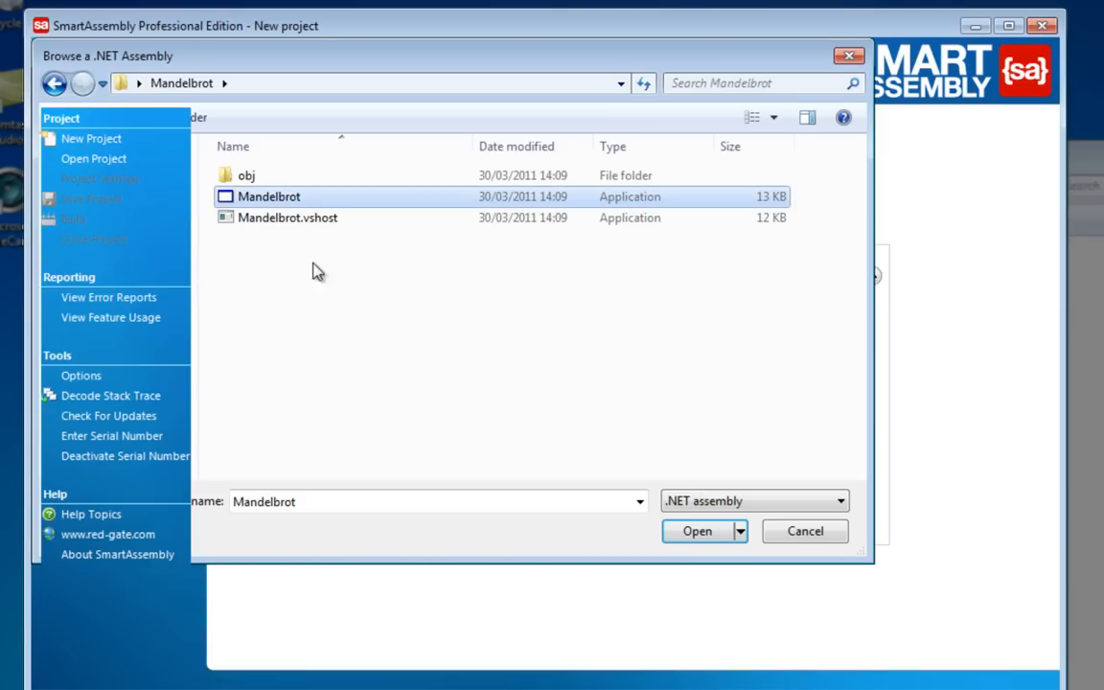
{"action": "left_click", "coordinate": [697, 531]}
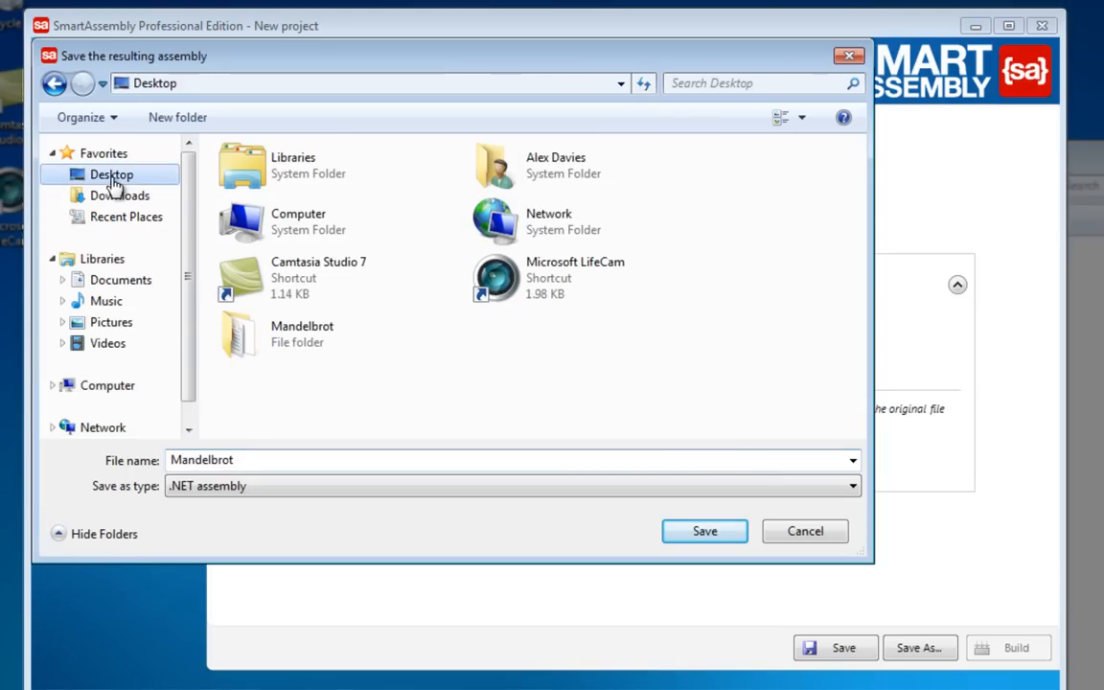
Save Mandelbrot.exe to the Desktop and select 'I want errors reported in my application'
{"action": "left_click", "coordinate": [704, 531]}
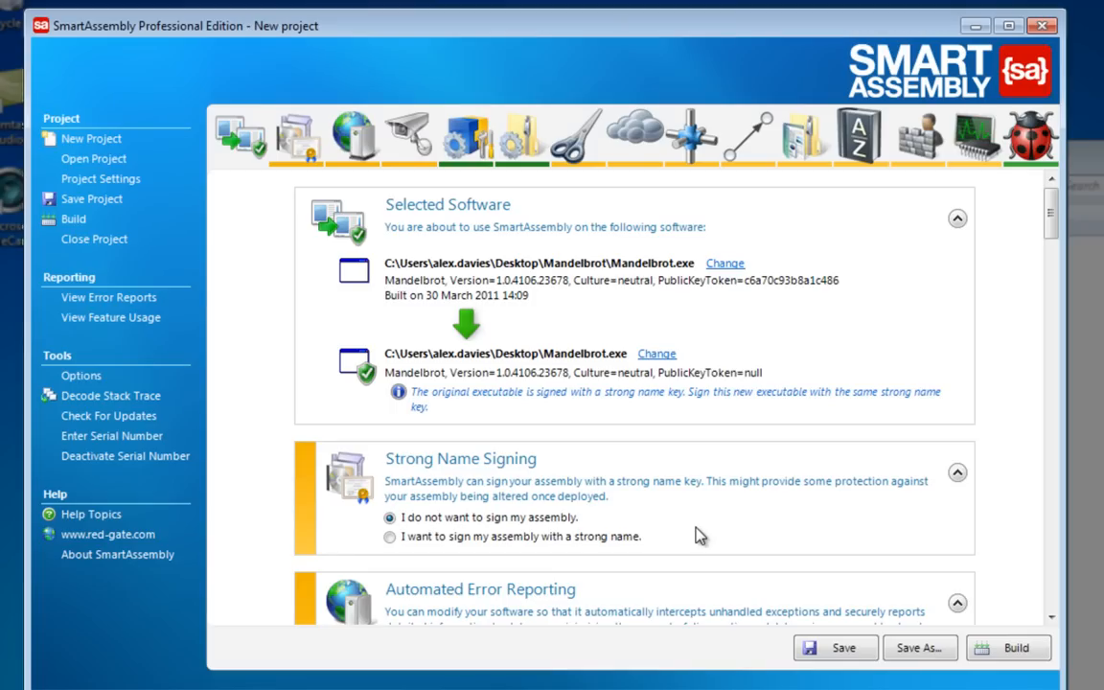
{"action": "mouse_move", "coordinate": [993, 224]}
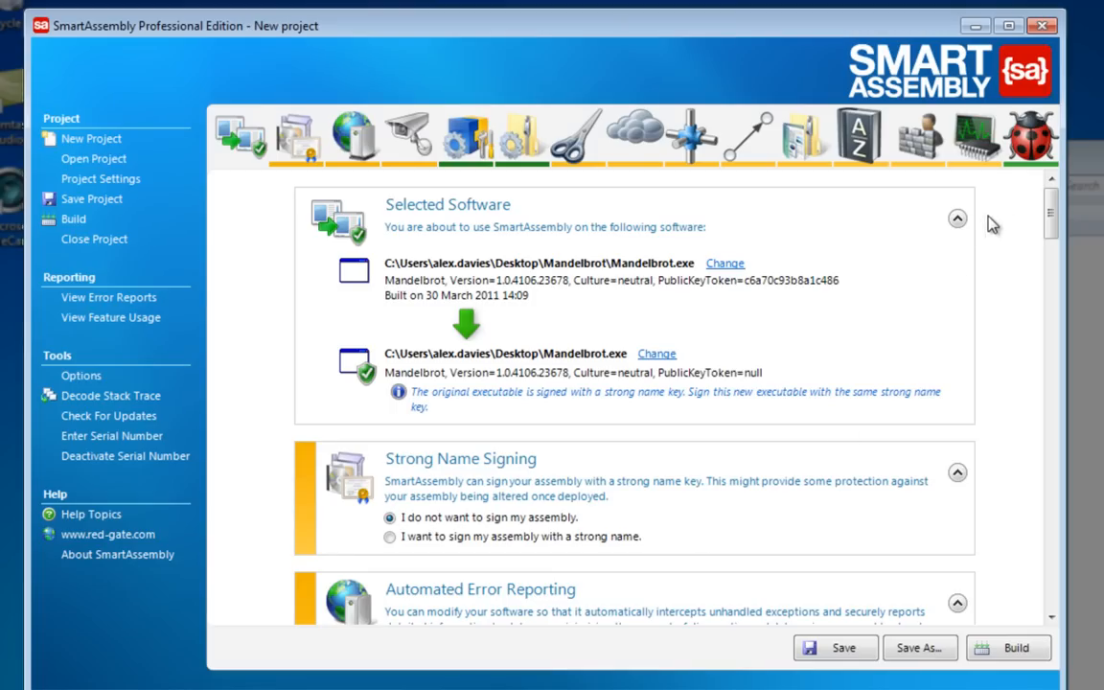
{"action": "scroll", "scroll_direction": "down", "scroll_amount": 3}
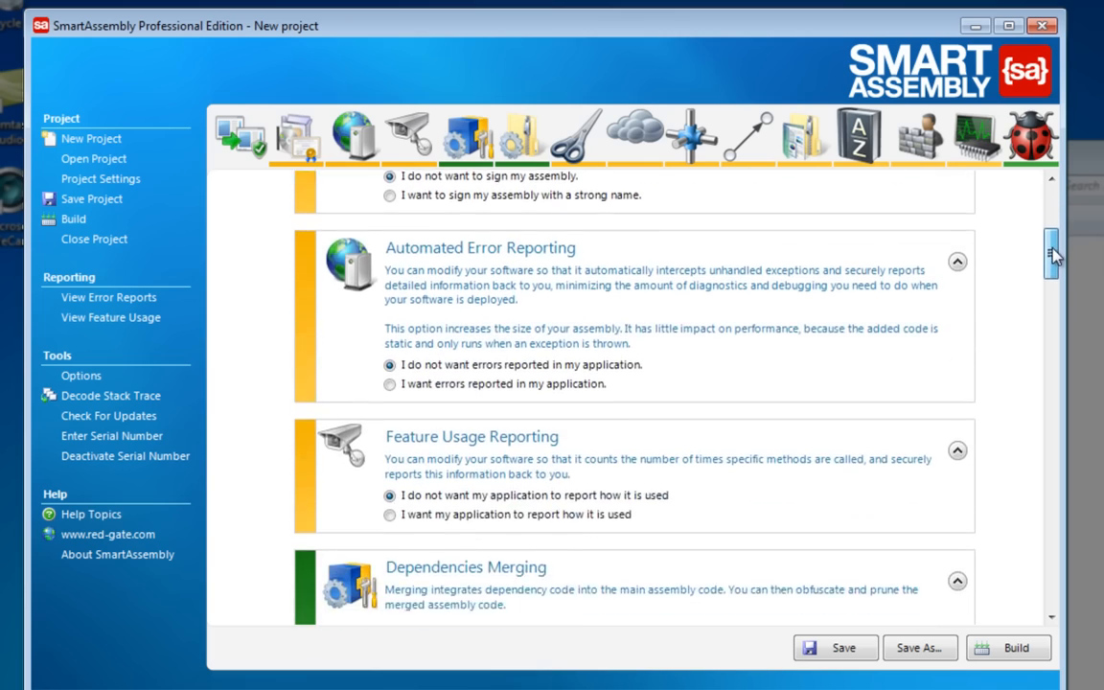
{"action": "scroll", "scroll_direction": "down", "scroll_amount": 3}
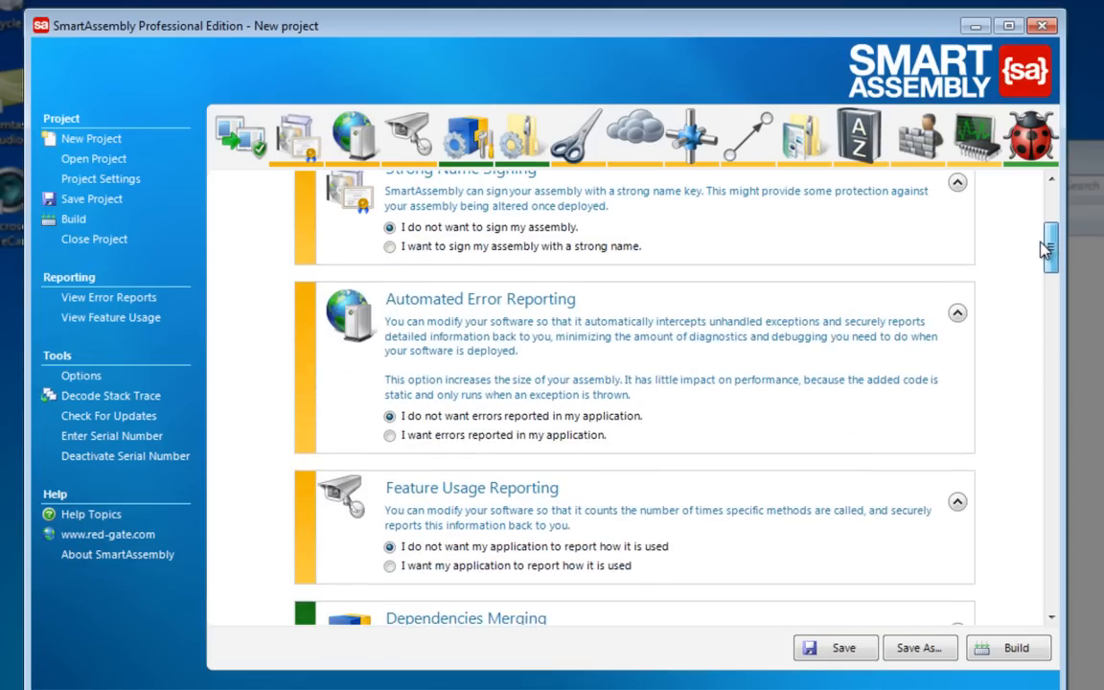
{"action": "left_click", "coordinate": [390, 444]}
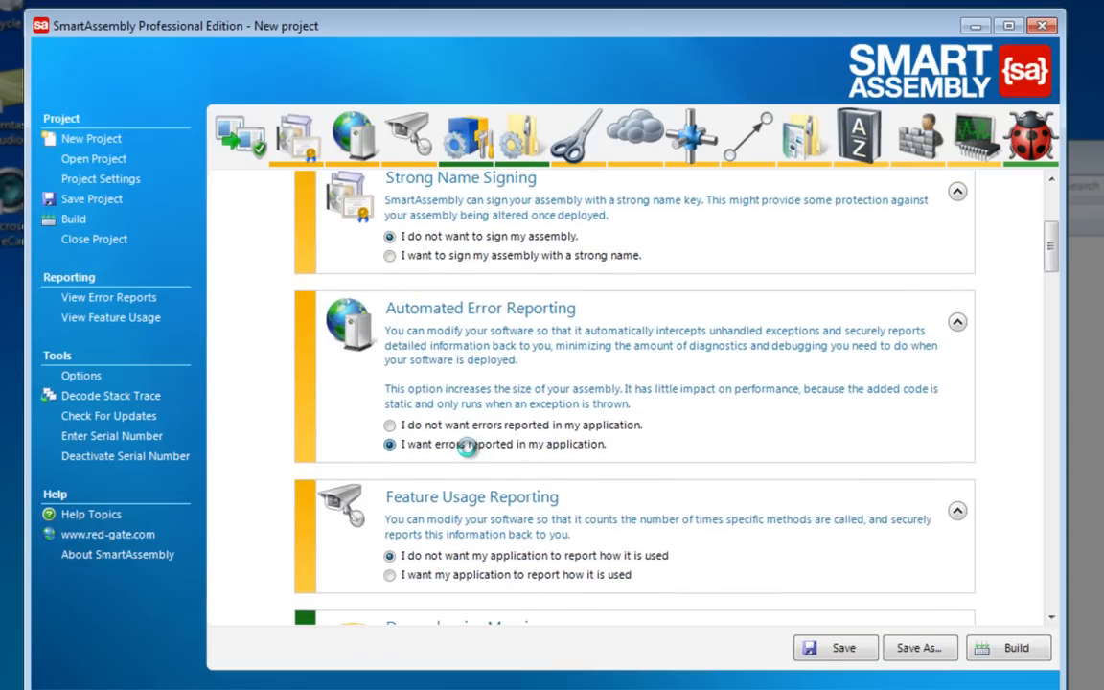
{"action": "left_click", "coordinate": [391, 444]}
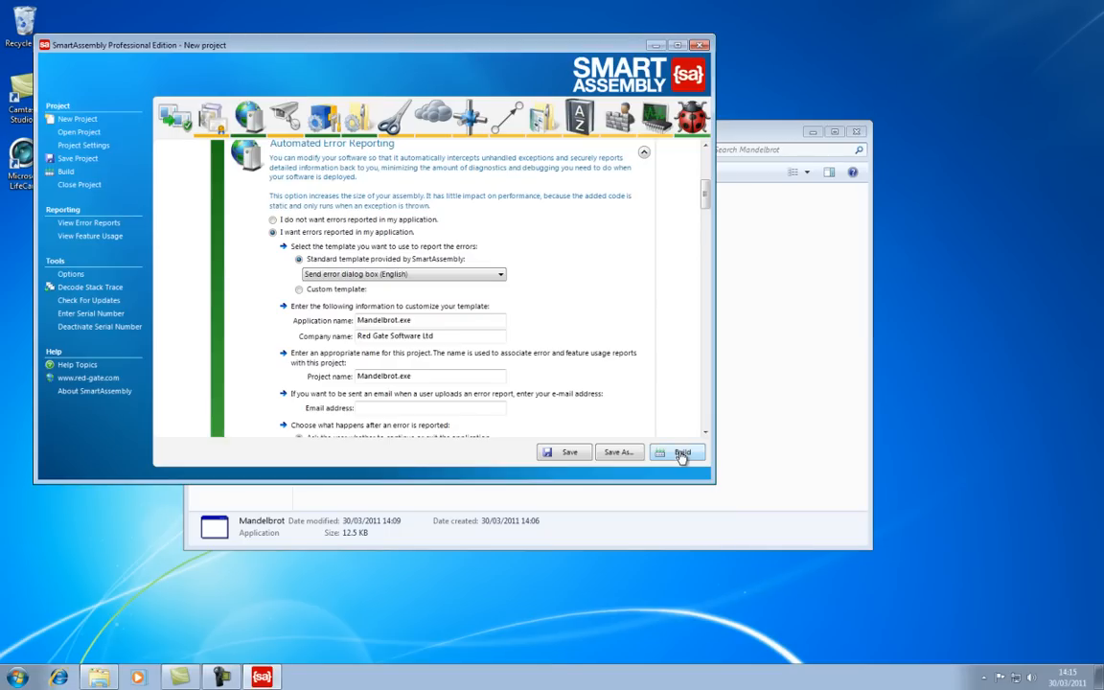
Build Mandelbrot.exe with error reporting and run the new assembly
{"action": "left_click", "coordinate": [679, 451]}
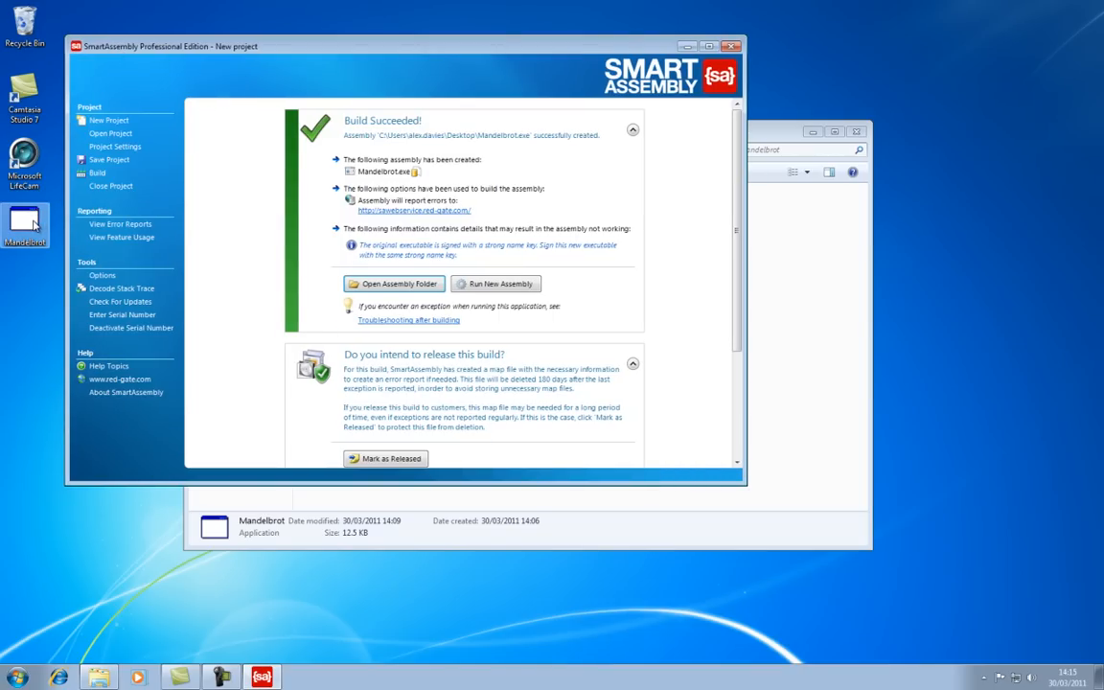
{"action": "left_click", "coordinate": [495, 284]}
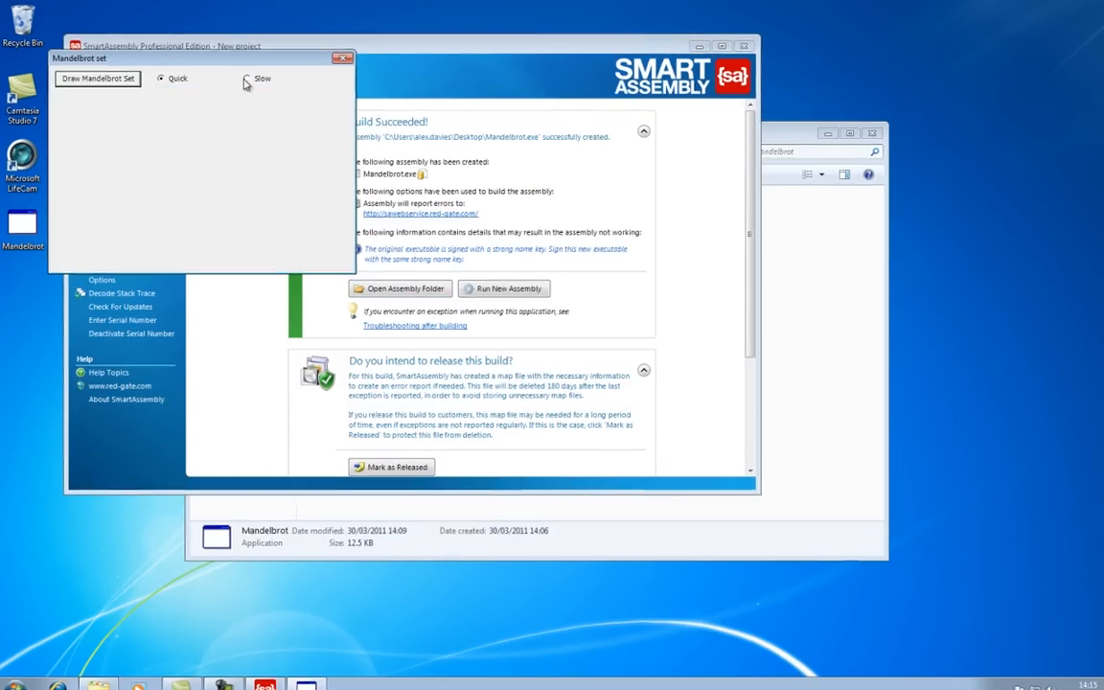
Select Slow mode in Mandelbrot to trigger the exception and error-report dialog
{"action": "left_click", "coordinate": [97, 78]}
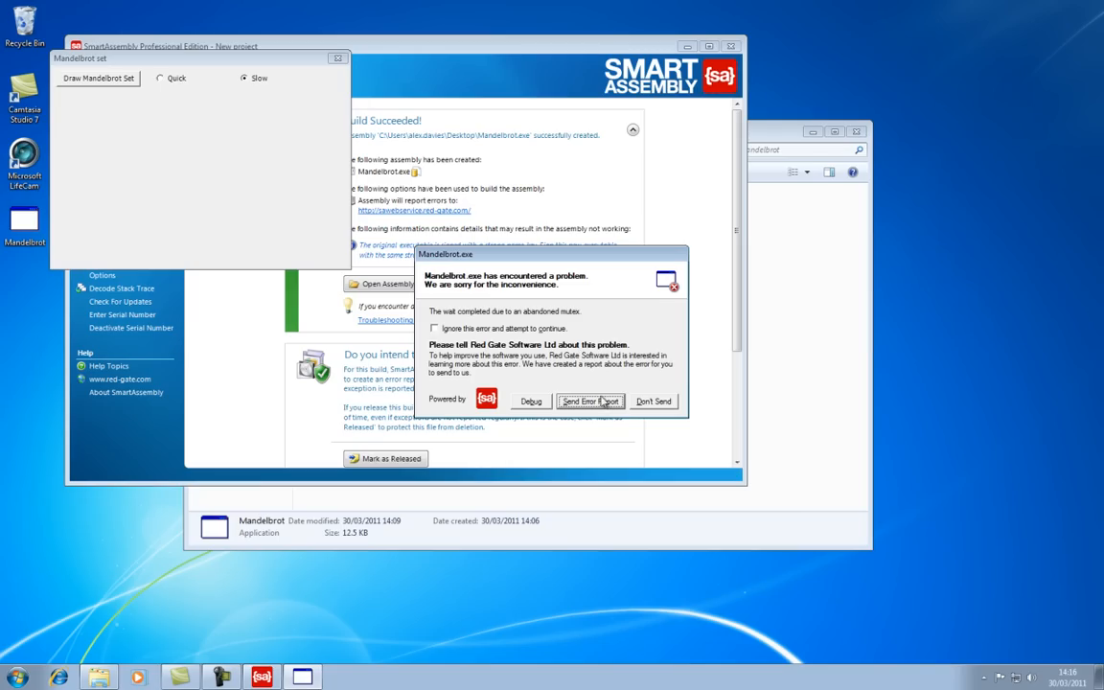
{"action": "mouse_move", "coordinate": [604, 404]}
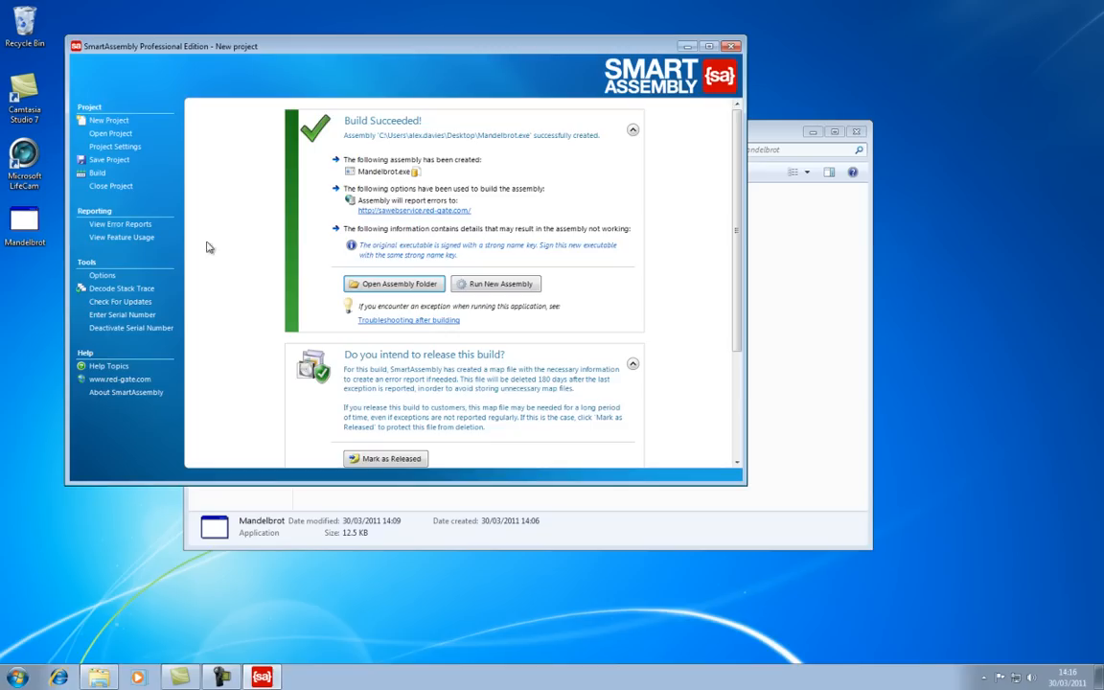
{"action": "mouse_move", "coordinate": [120, 224]}
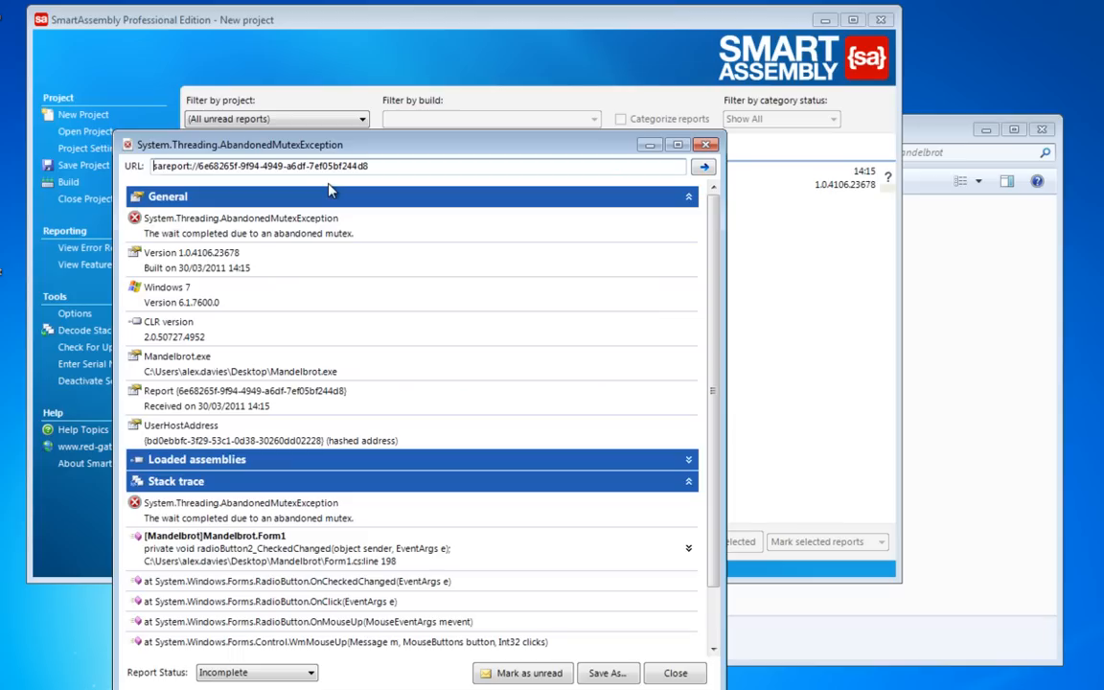
{"action": "mouse_move", "coordinate": [596, 319]}
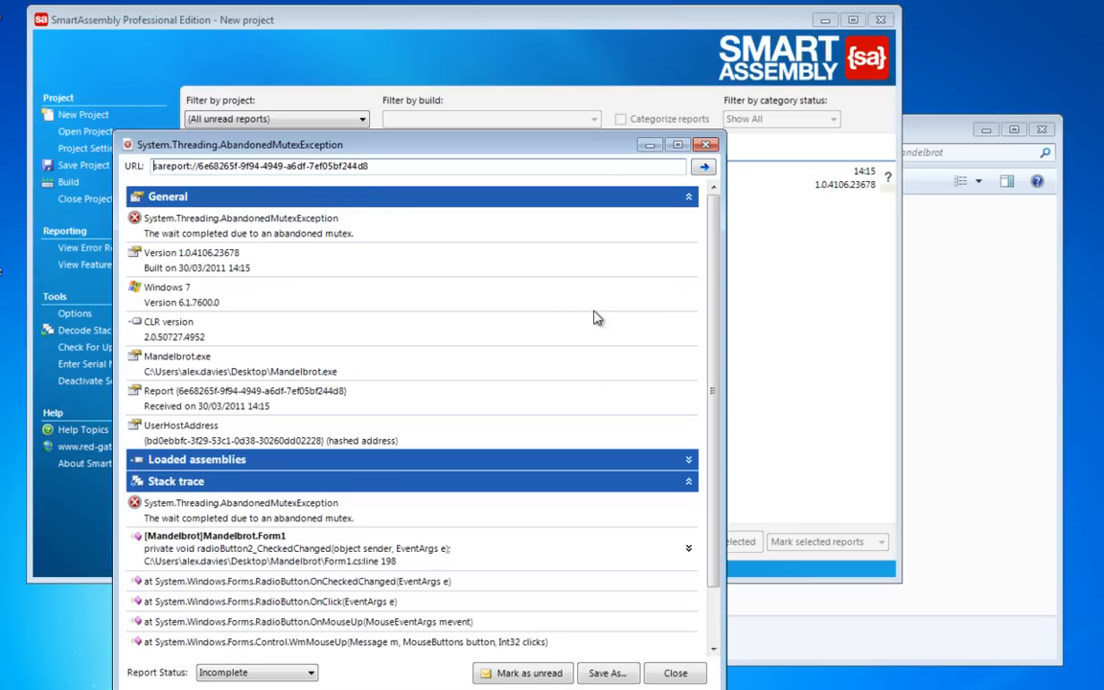
Scroll through the AbandonedMutexException report to view the radioButton2_CheckedChanged stack trace
{"action": "scroll", "scroll_direction": "down", "scroll_amount": 3}
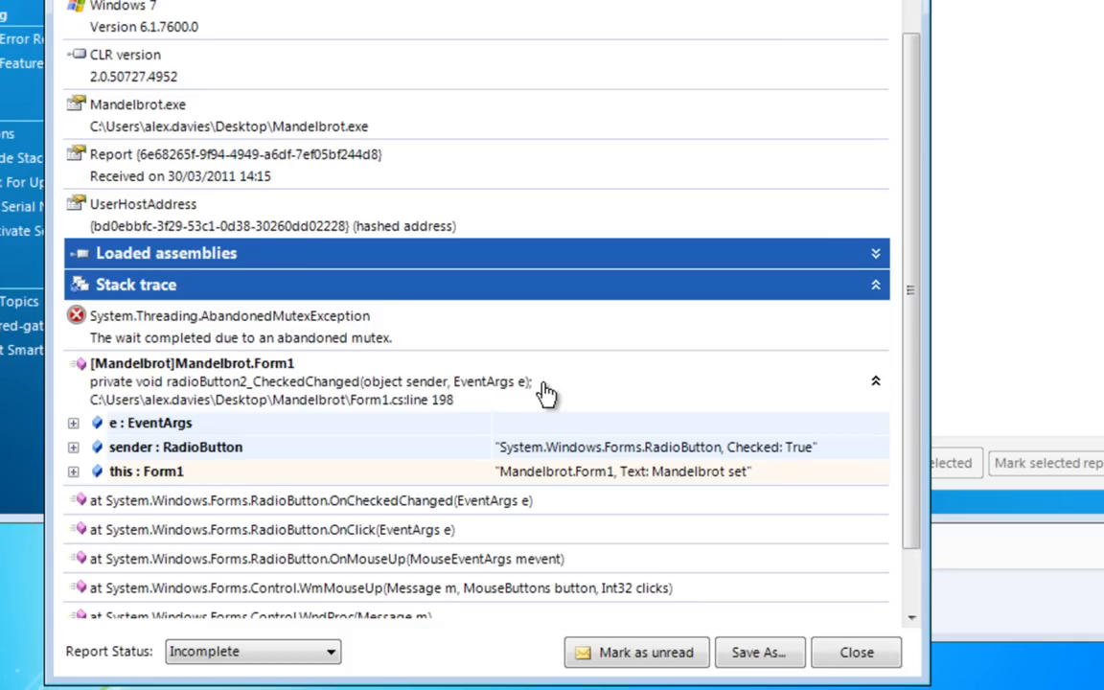
Expand 'this : Form1' in the stack trace and scroll to its fields, like m_Running true
{"action": "left_click", "coordinate": [74, 471]}
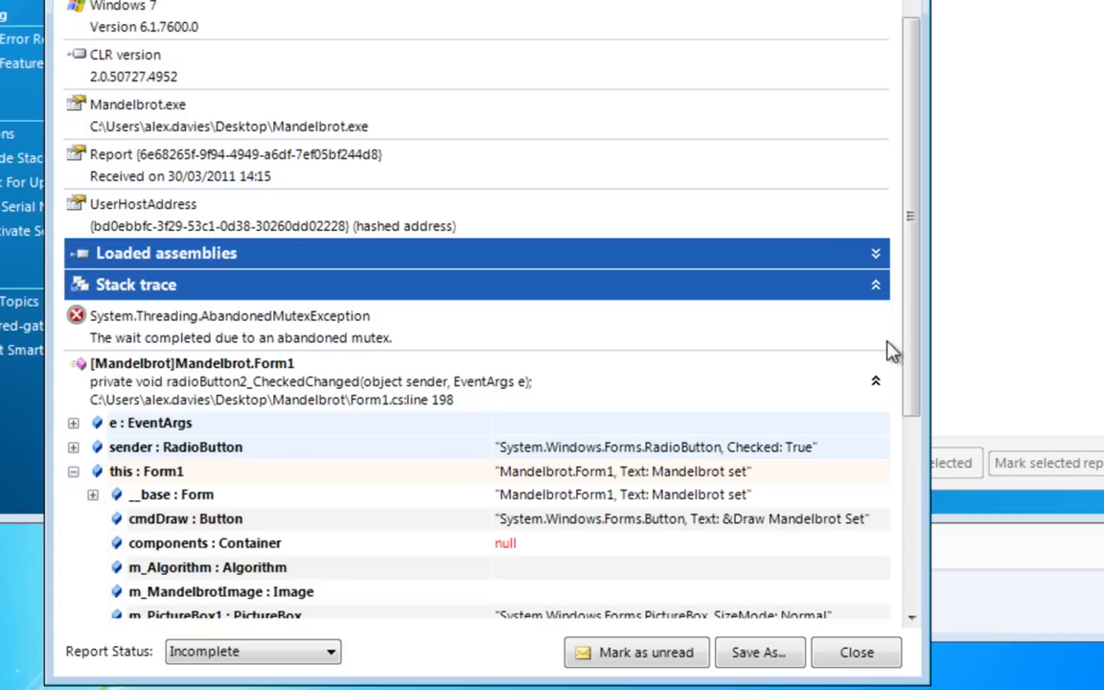
{"action": "scroll", "scroll_direction": "down", "scroll_amount": 3}
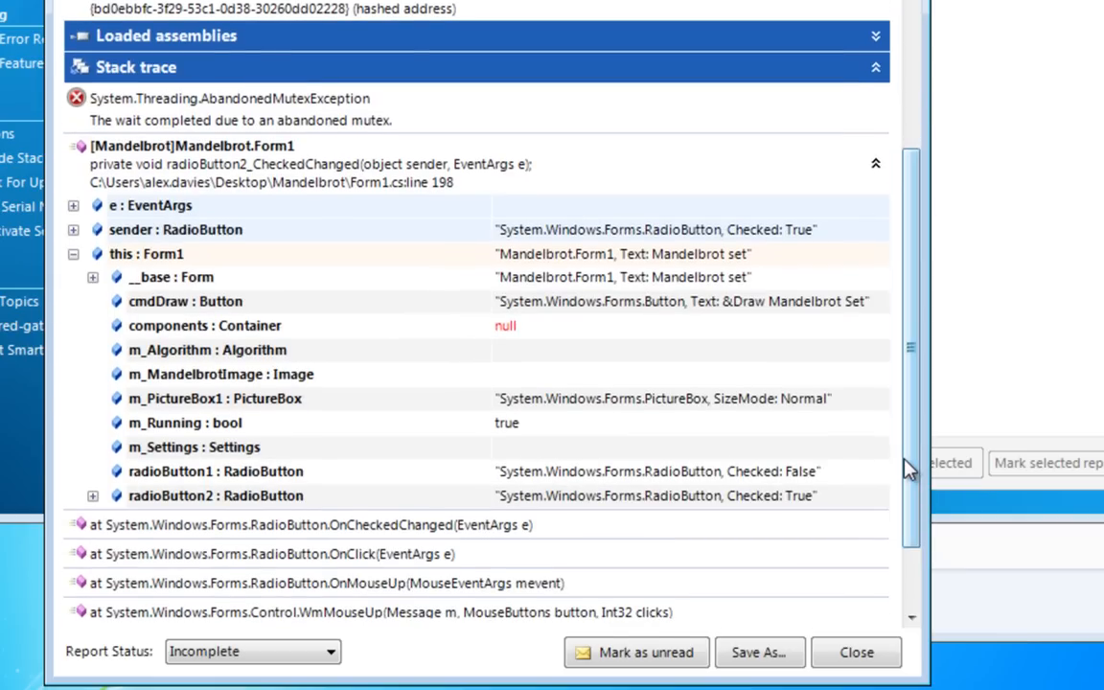
{"action": "mouse_move", "coordinate": [873, 630]}
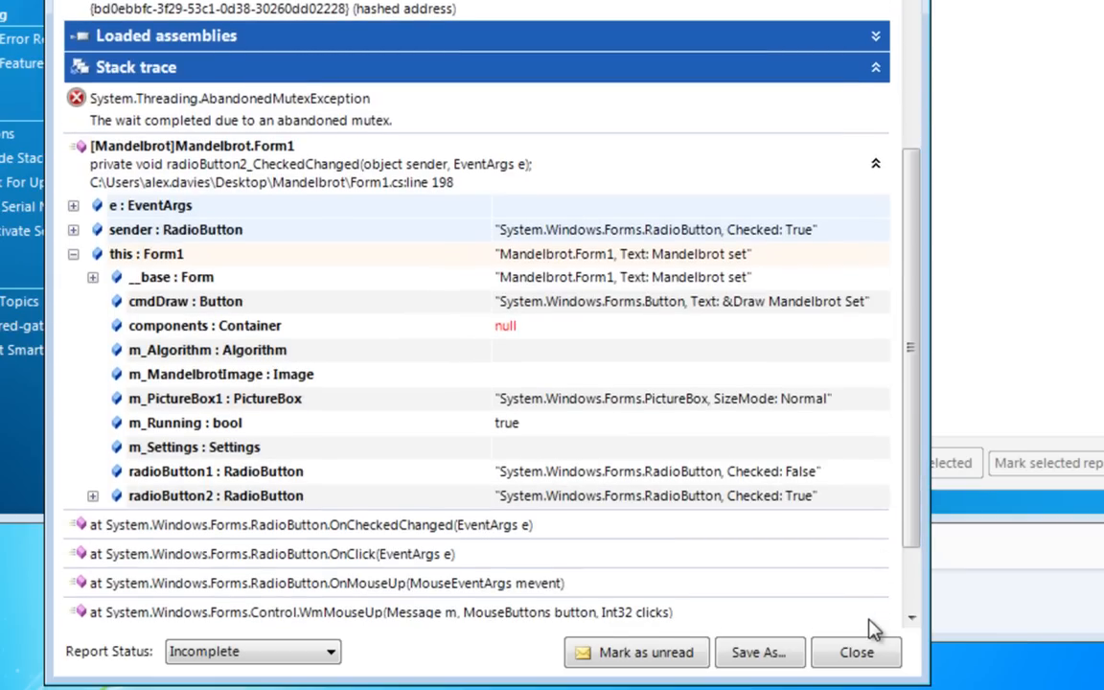